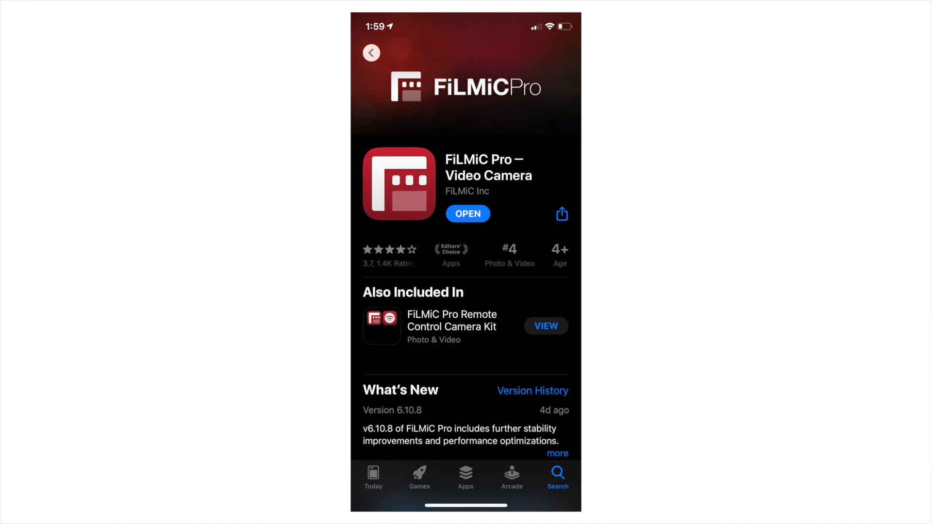
Step: Open the FiLMiC Pro app page from search results, then play and pause its preview video
{"action": "left_click", "coordinate": [370, 53]}
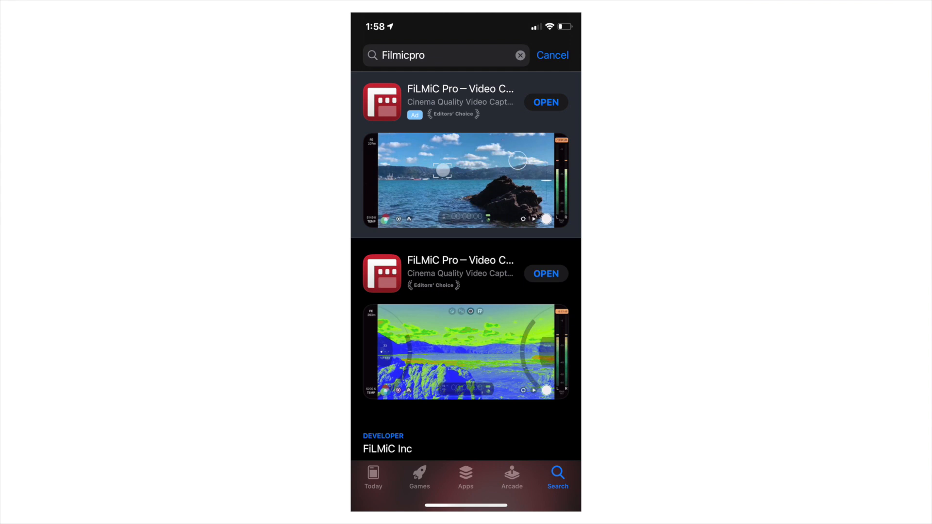
{"action": "left_click", "coordinate": [461, 259]}
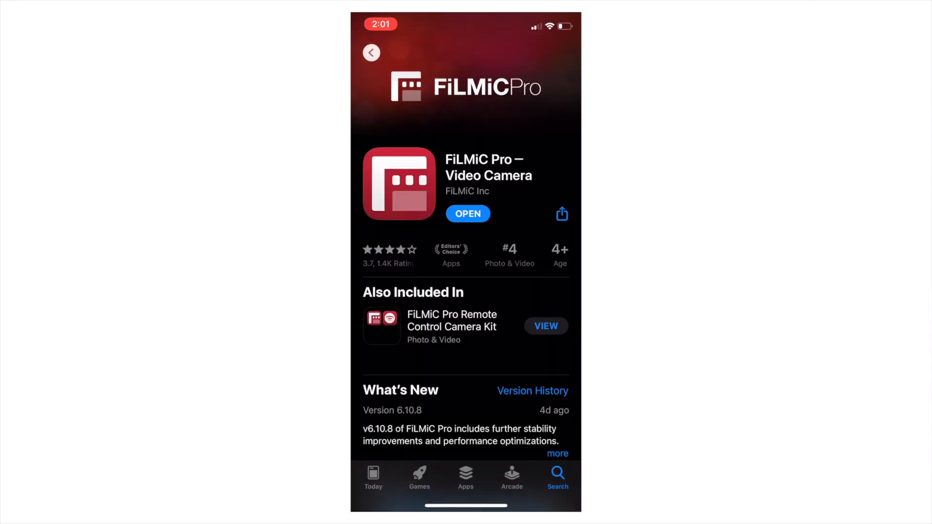
{"action": "scroll", "scroll_direction": "down", "scroll_amount": 3}
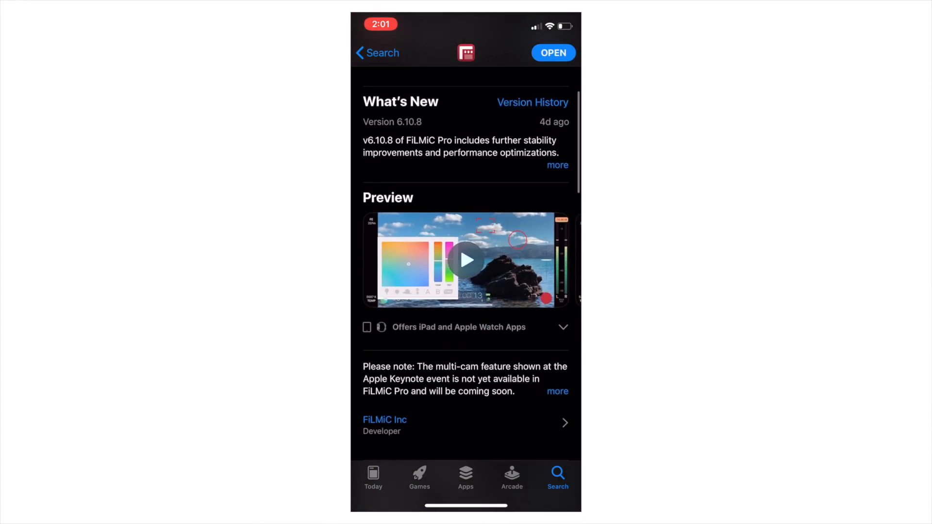
{"action": "left_click", "coordinate": [465, 260]}
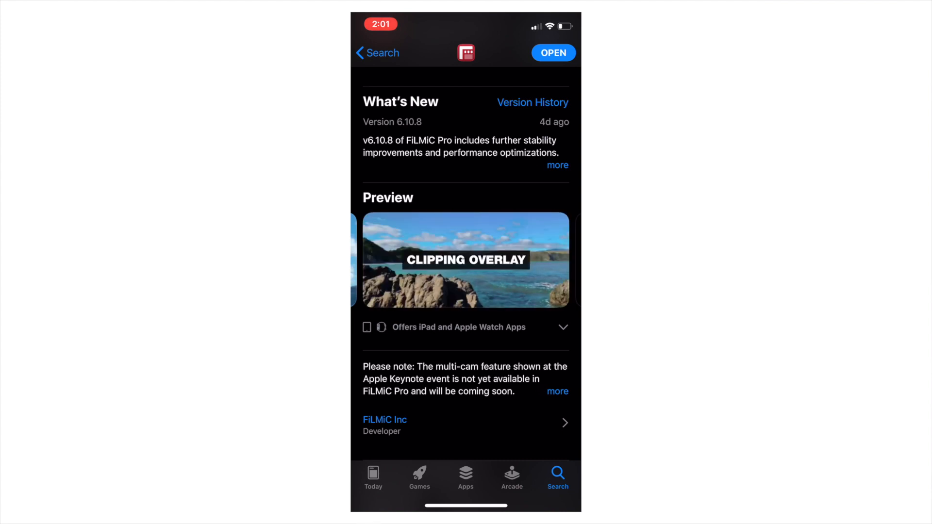
{"action": "left_click", "coordinate": [465, 260]}
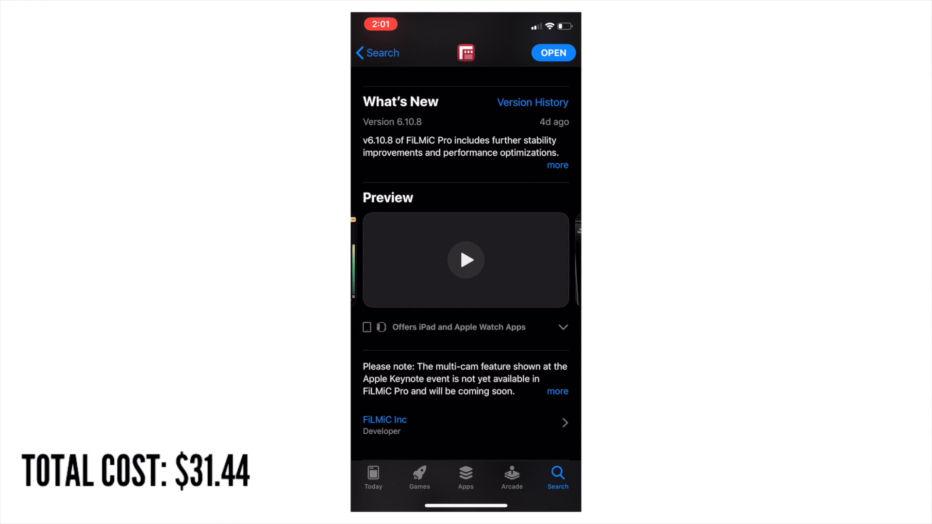
{"action": "left_click", "coordinate": [466, 260]}
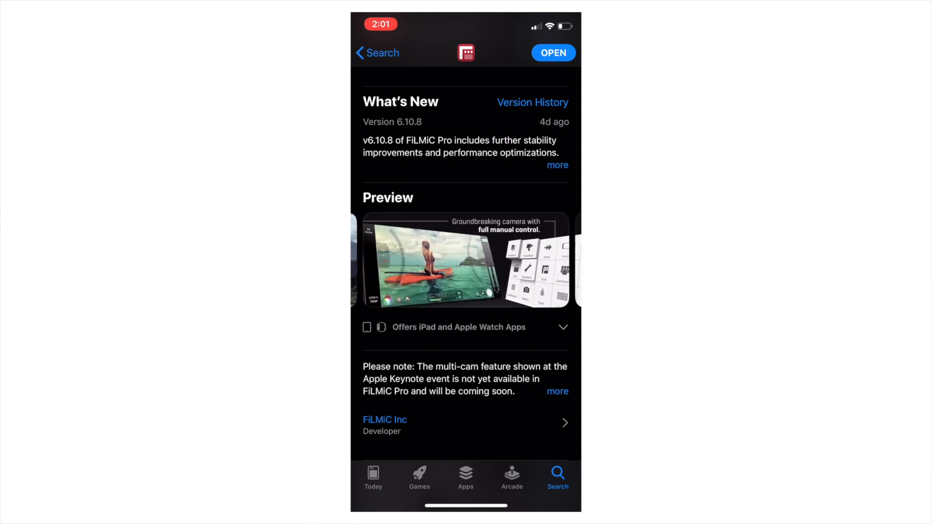
Step: Swipe to the third home page and launch FiLMiC Pro from the Filmmaking folder
{"action": "scroll", "scroll_direction": "left", "scroll_amount": 3}
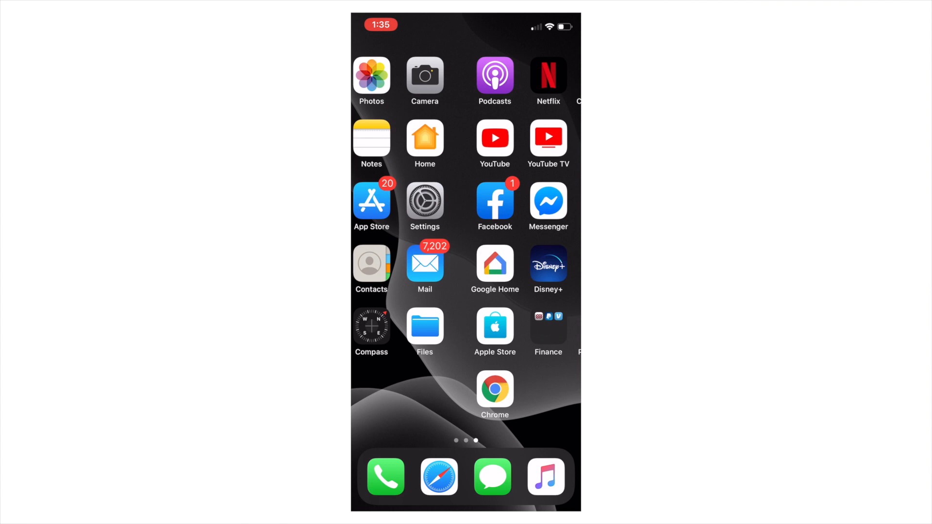
{"action": "scroll", "scroll_direction": "left", "scroll_amount": 3}
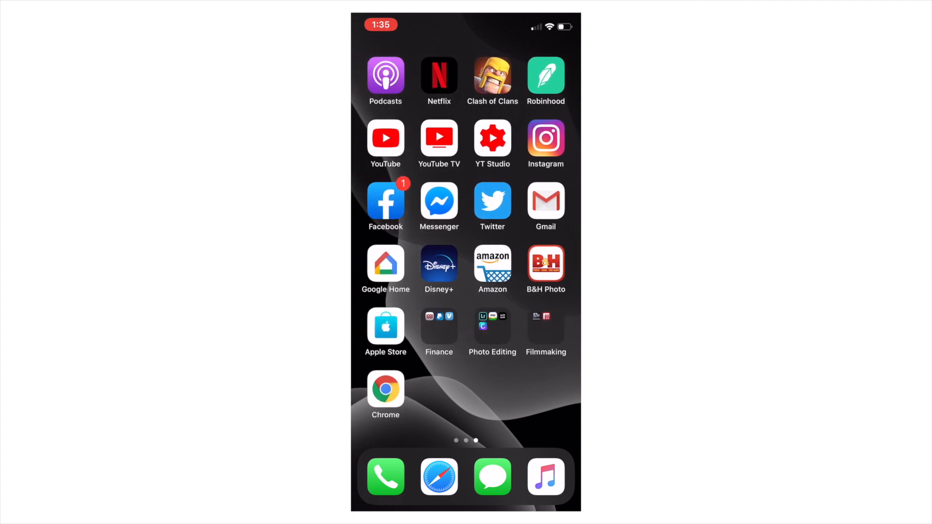
{"action": "left_click", "coordinate": [545, 333]}
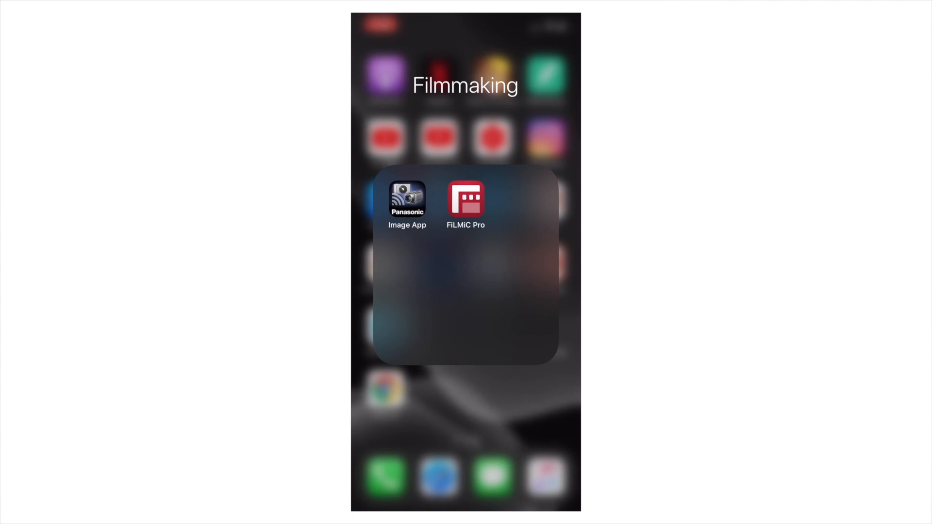
{"action": "left_click", "coordinate": [465, 200]}
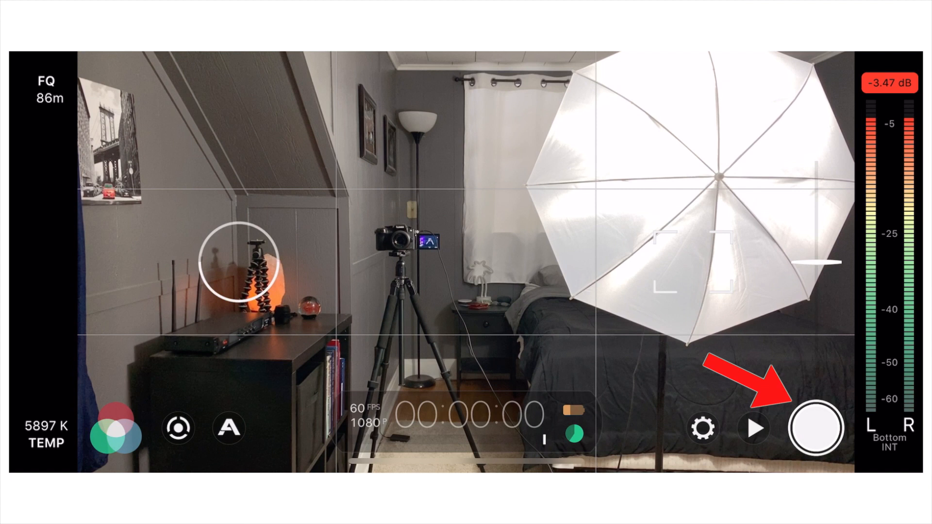
Step: Record and stop a brief test clip, then bring up the settings grid via the gear icon
{"action": "left_click", "coordinate": [814, 429]}
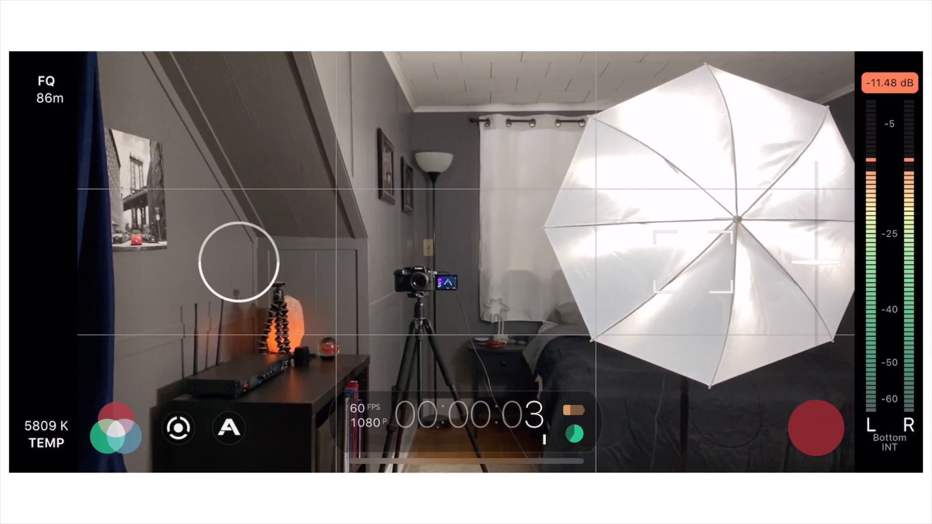
{"action": "left_click", "coordinate": [815, 428]}
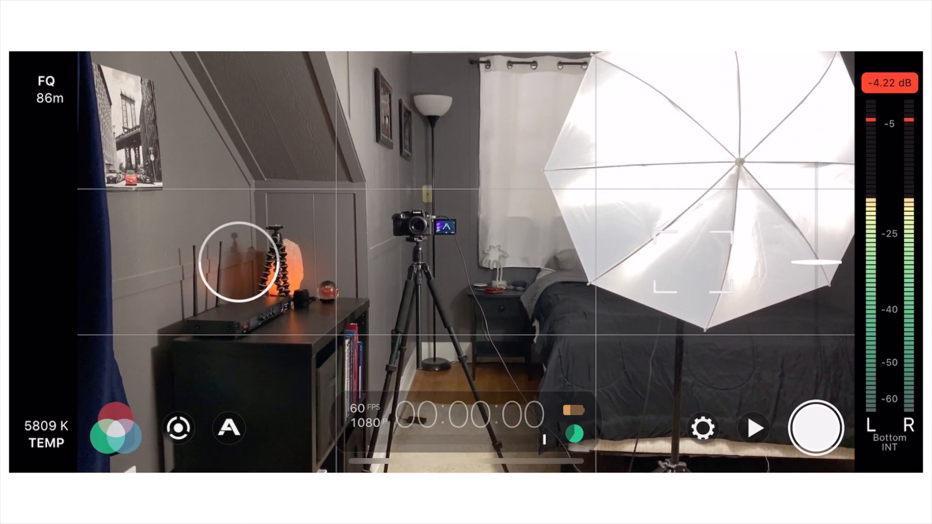
{"action": "left_click", "coordinate": [753, 428]}
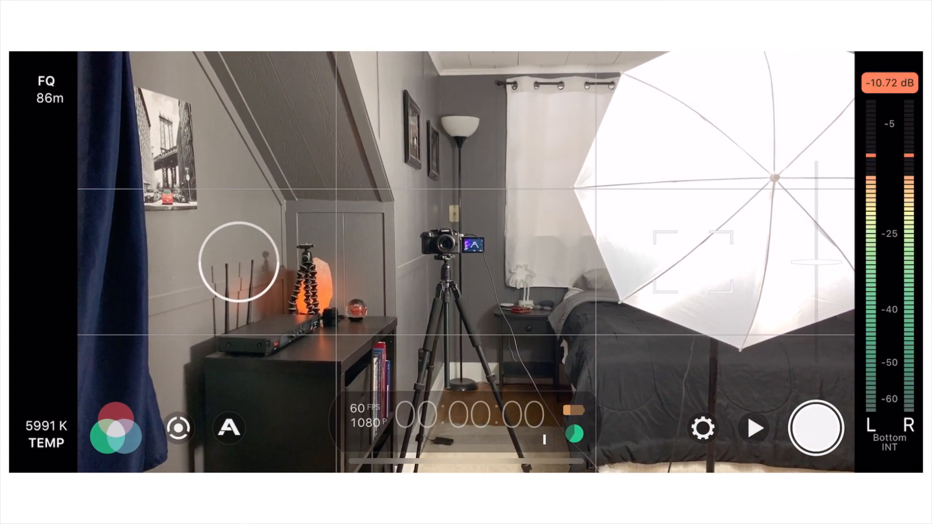
{"action": "left_click", "coordinate": [702, 428]}
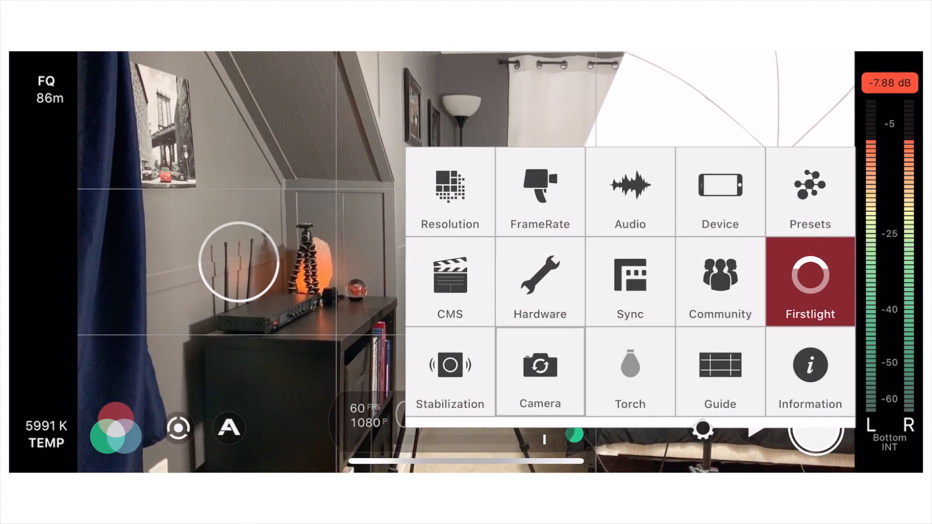
Step: Cycle the resolution through 3K 1836p, 4K 2160p and 2K 1152p, ending back at 1080p 60 fps
{"action": "left_click", "coordinate": [539, 371]}
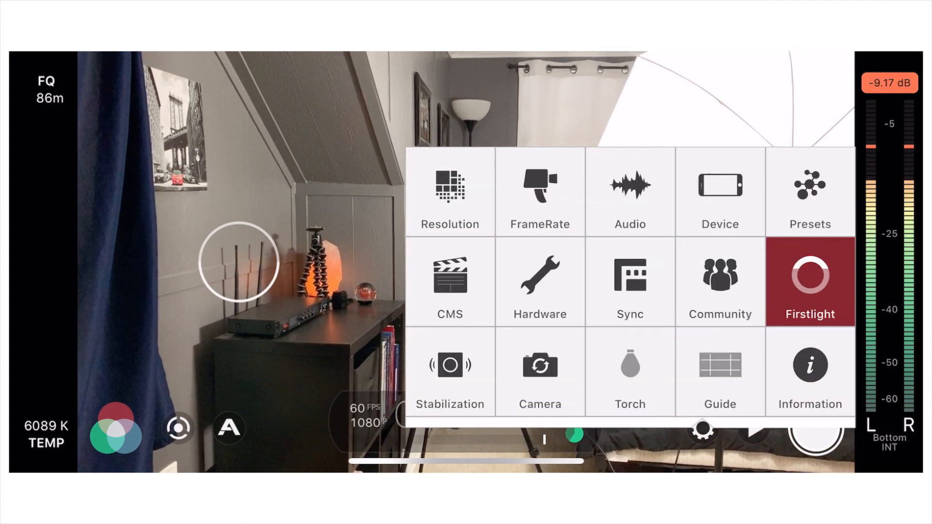
{"action": "left_click", "coordinate": [720, 371]}
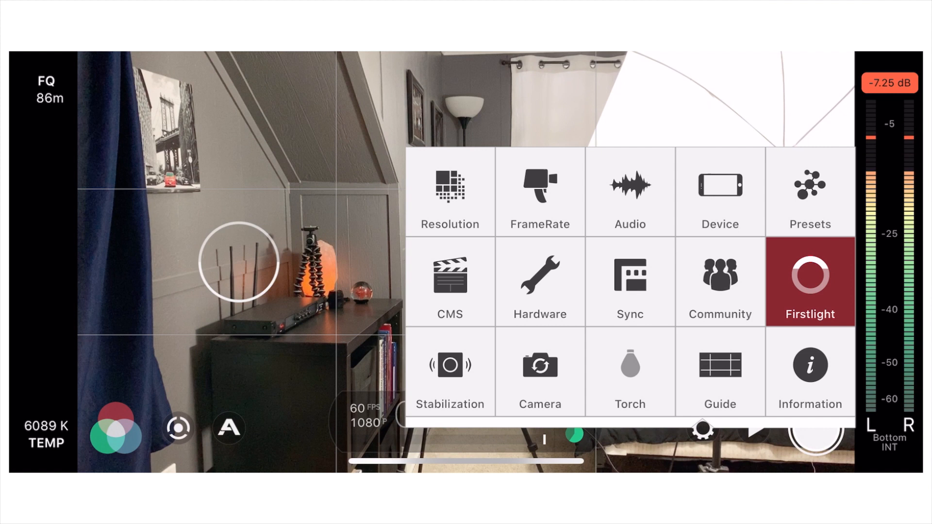
{"action": "left_click", "coordinate": [629, 192]}
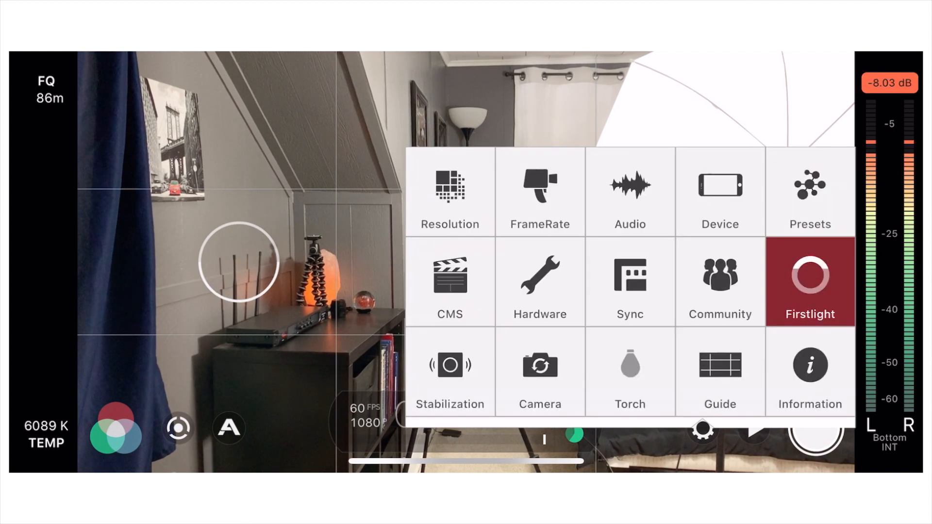
{"action": "left_click", "coordinate": [450, 192]}
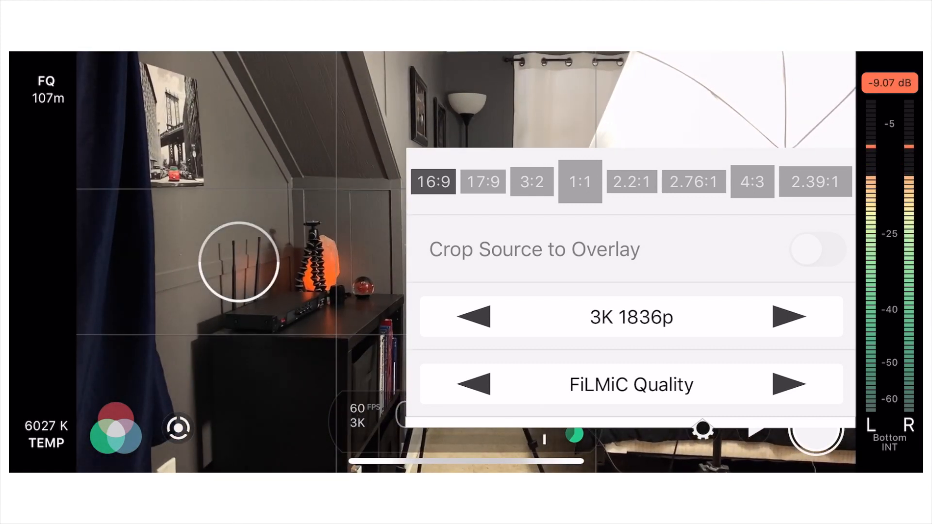
{"action": "left_click", "coordinate": [790, 317]}
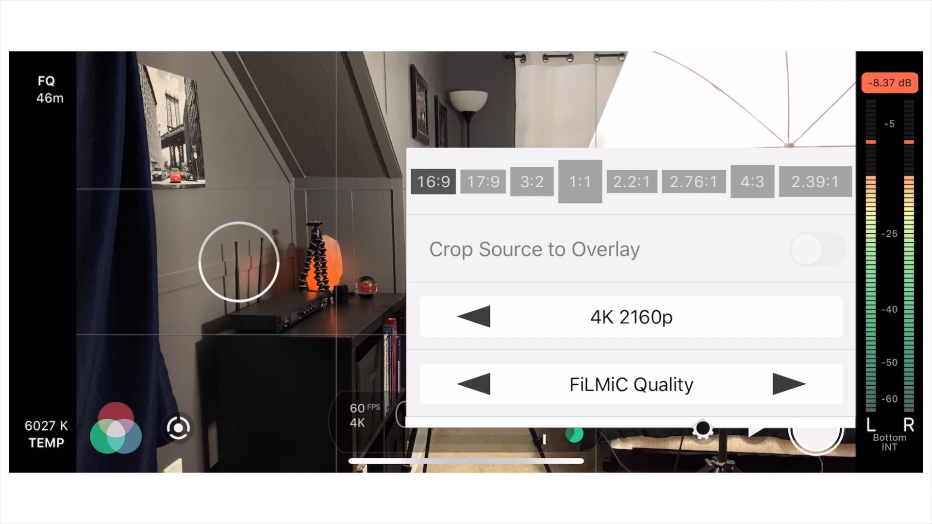
{"action": "left_click", "coordinate": [476, 317]}
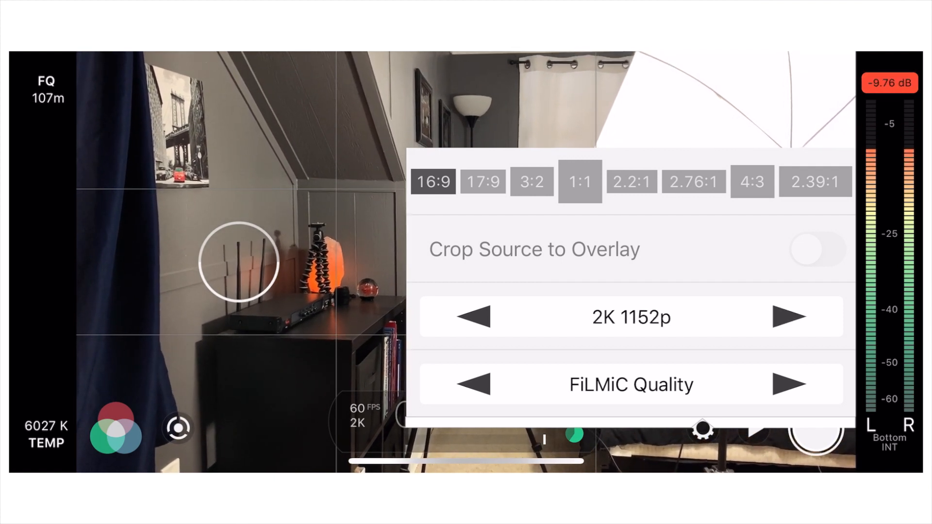
{"action": "left_click", "coordinate": [473, 316]}
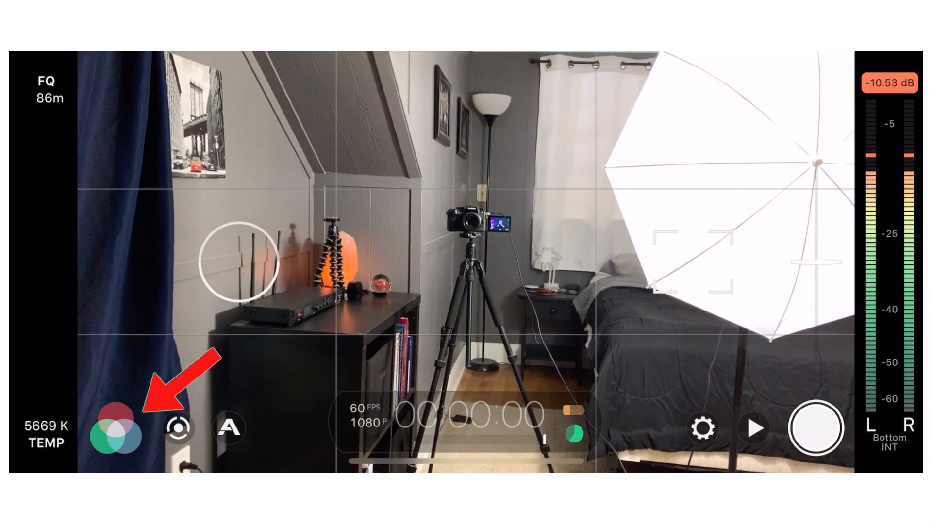
Step: Try fluorescent, auto and locked white balance, then pick the tungsten 2900K preset
{"action": "left_click", "coordinate": [117, 429]}
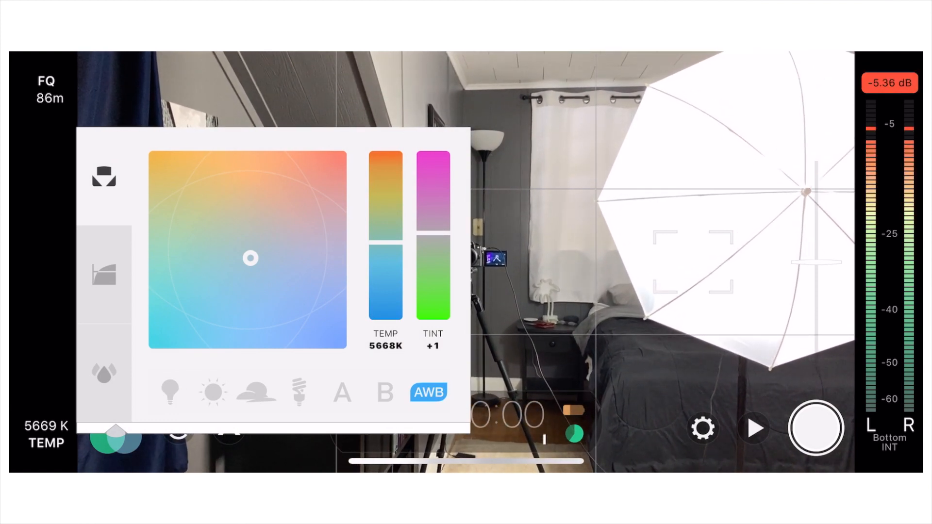
{"action": "left_click", "coordinate": [170, 392]}
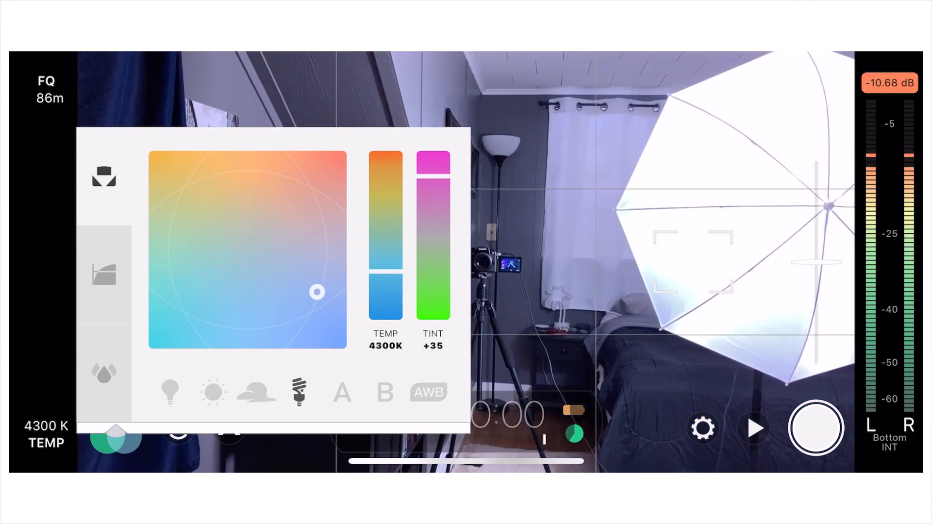
{"action": "left_click", "coordinate": [427, 392]}
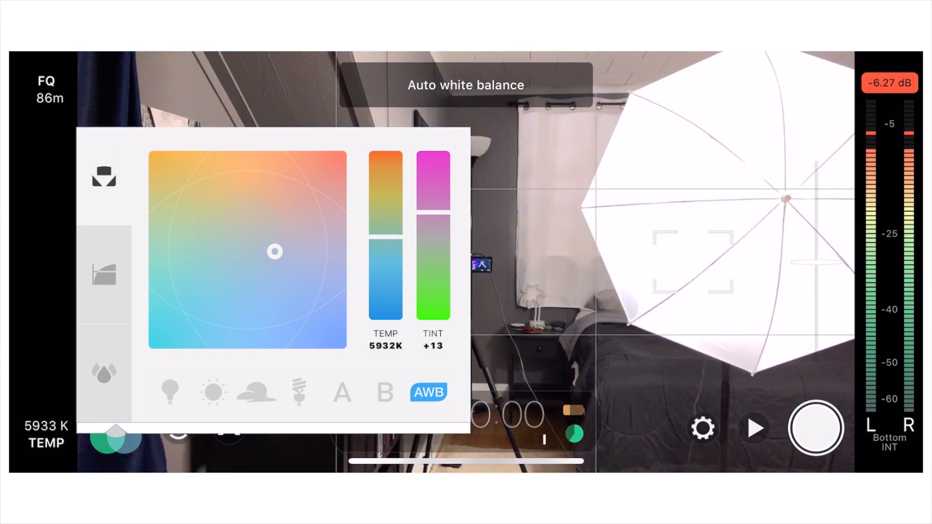
{"action": "left_click", "coordinate": [428, 392]}
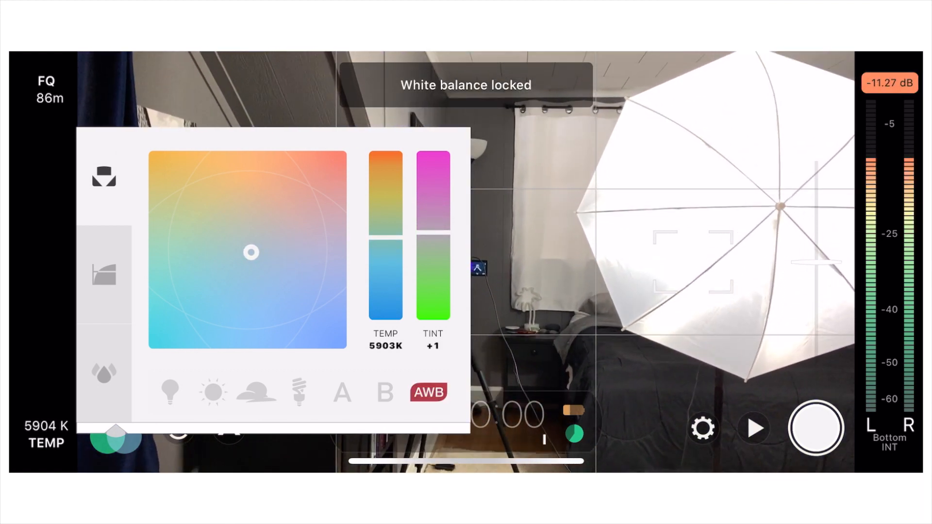
{"action": "left_click", "coordinate": [168, 392]}
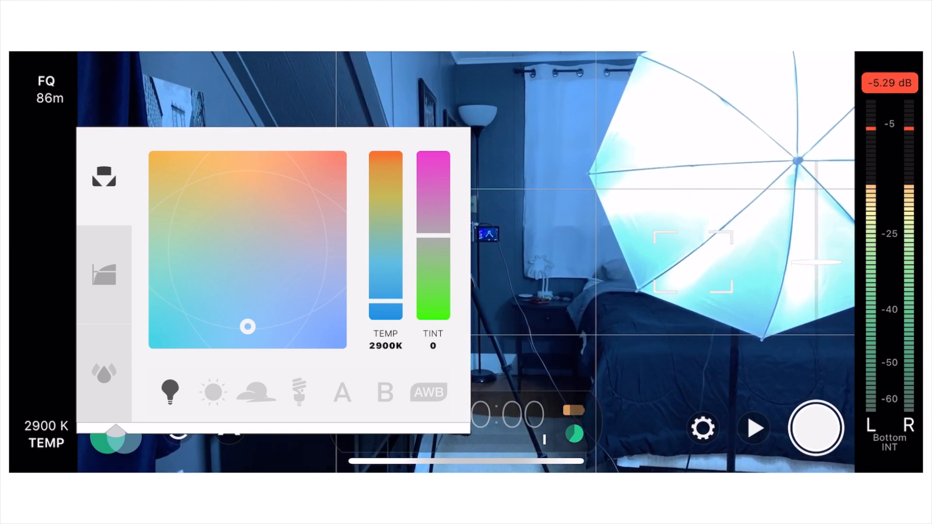
Step: Choose the Log V2 picture profile, then toggle auto white balance and return to tungsten
{"action": "left_click", "coordinate": [103, 273]}
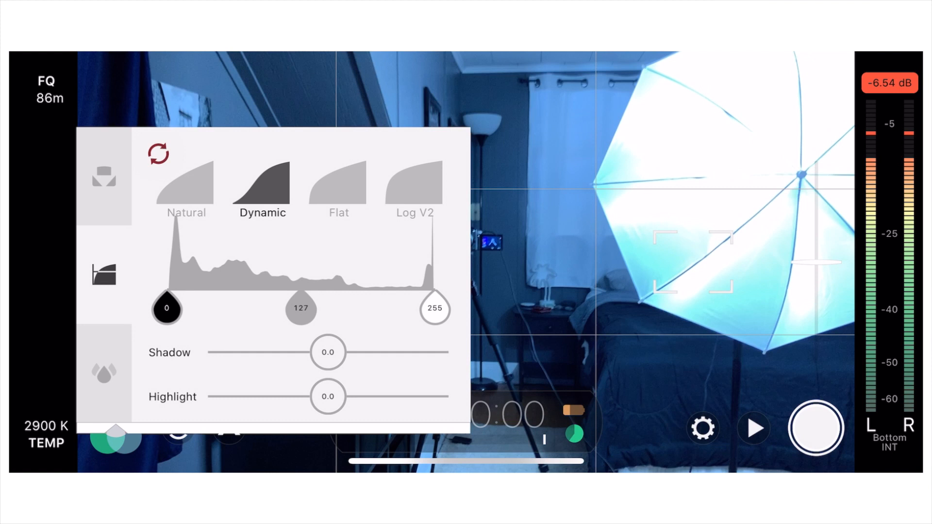
{"action": "left_click", "coordinate": [414, 185]}
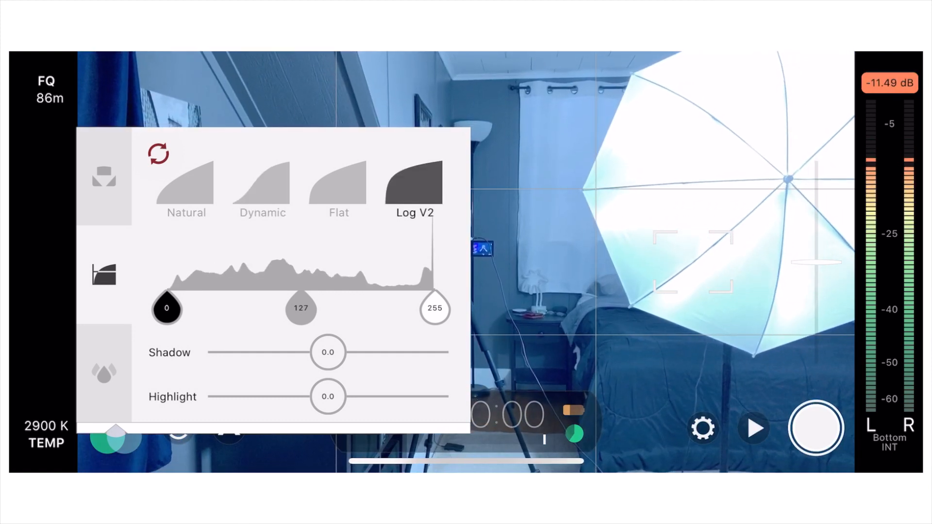
{"action": "left_click", "coordinate": [104, 177]}
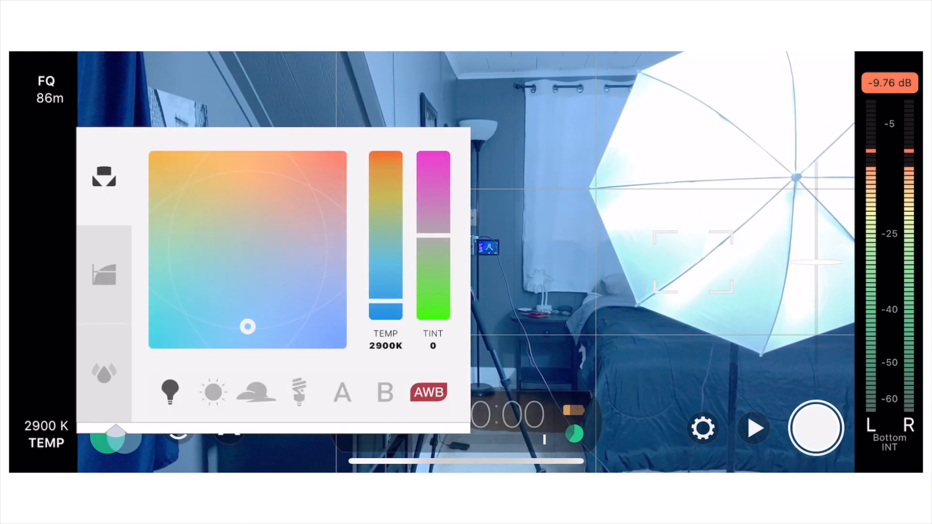
{"action": "left_click", "coordinate": [104, 273]}
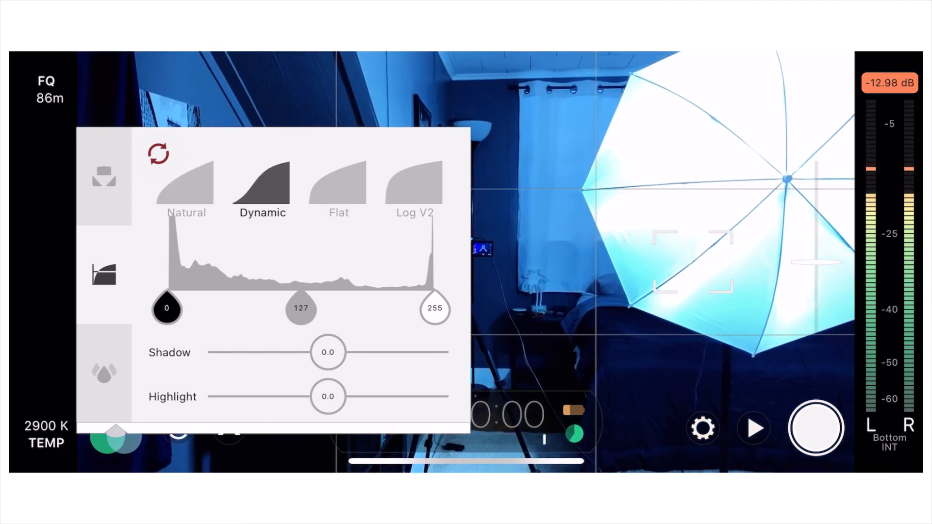
{"action": "left_click", "coordinate": [414, 185]}
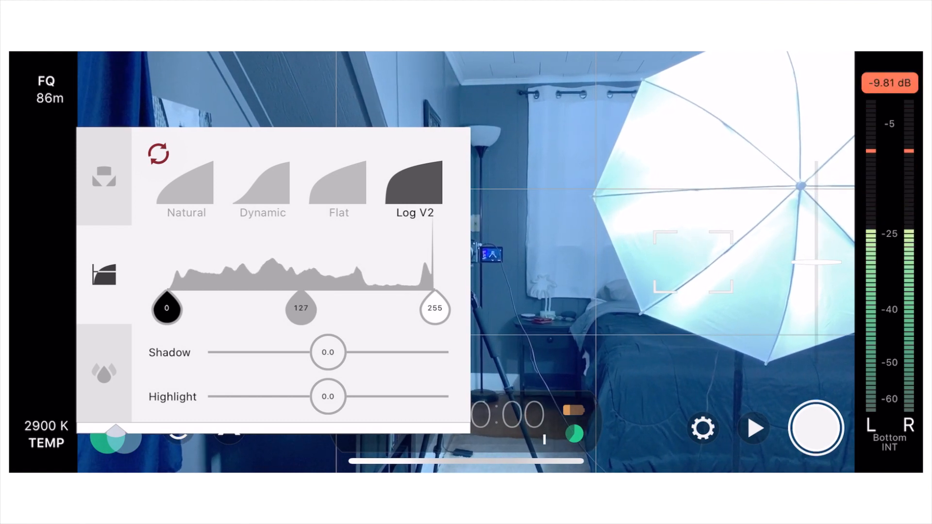
{"action": "left_click", "coordinate": [103, 176]}
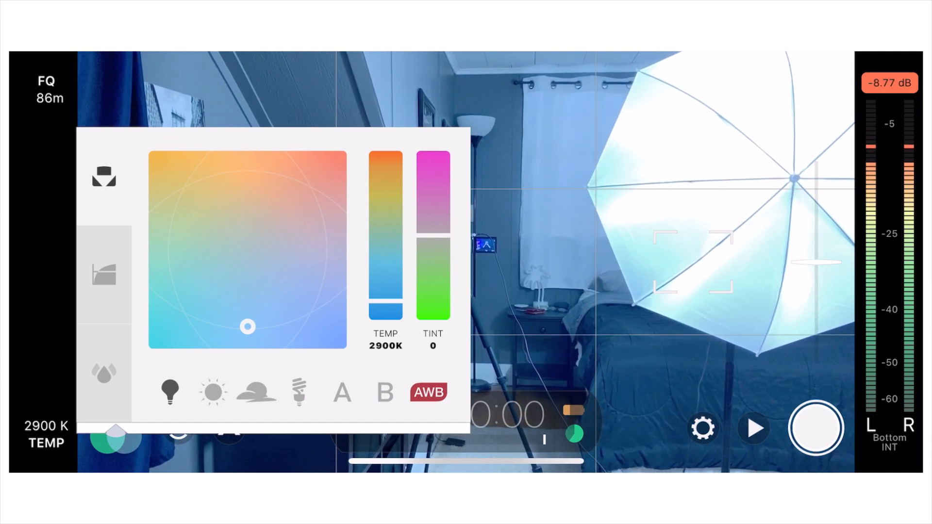
{"action": "left_click", "coordinate": [427, 392]}
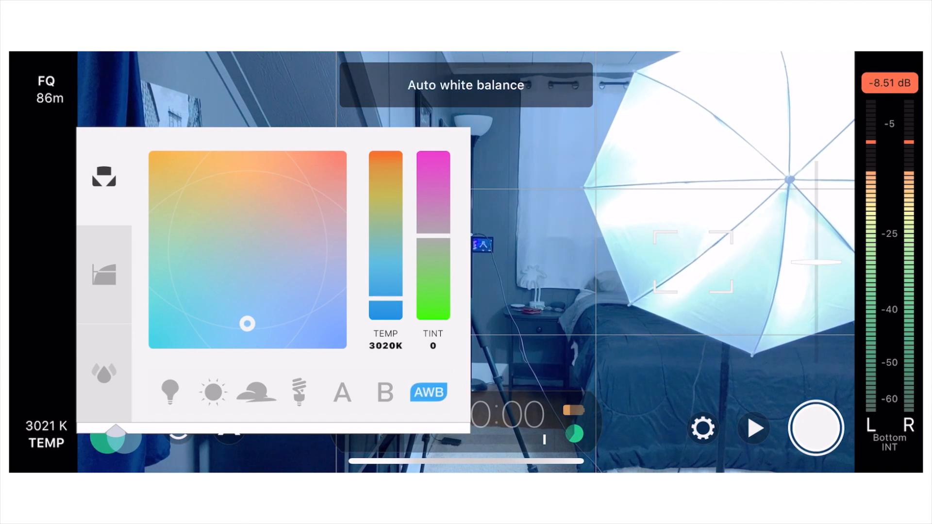
{"action": "left_click", "coordinate": [427, 391]}
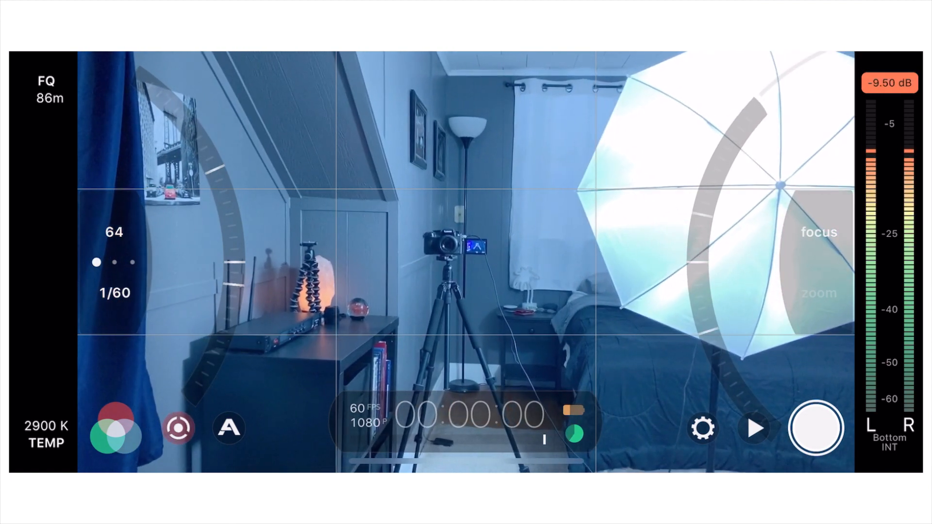
{"action": "left_click", "coordinate": [818, 293]}
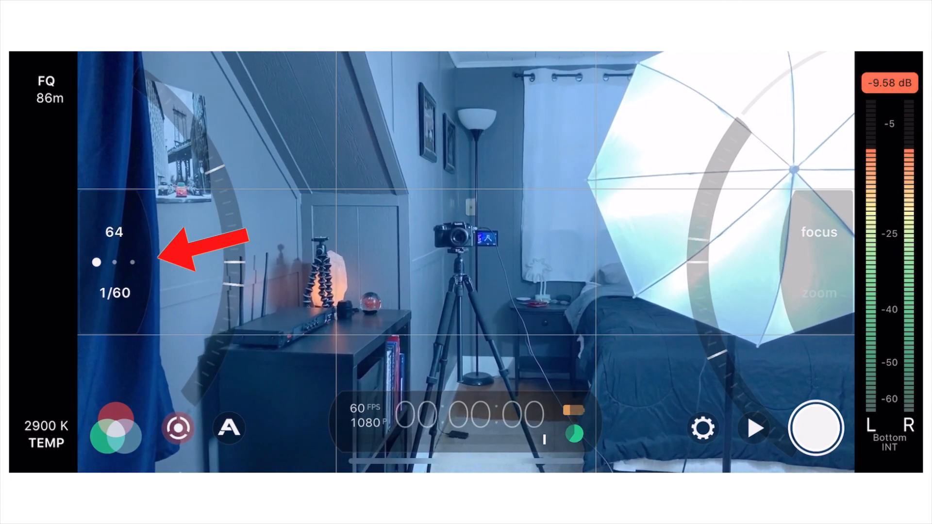
{"action": "left_click", "coordinate": [114, 292]}
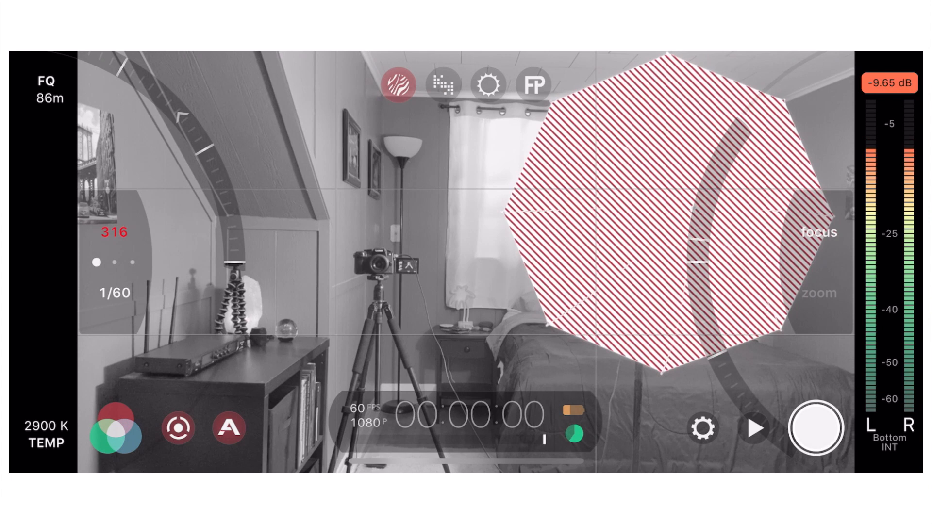
Step: Turn off zebra stripes, try focus peaking, switch back to zebra, then exit manual exposure and focus
{"action": "left_click", "coordinate": [397, 84]}
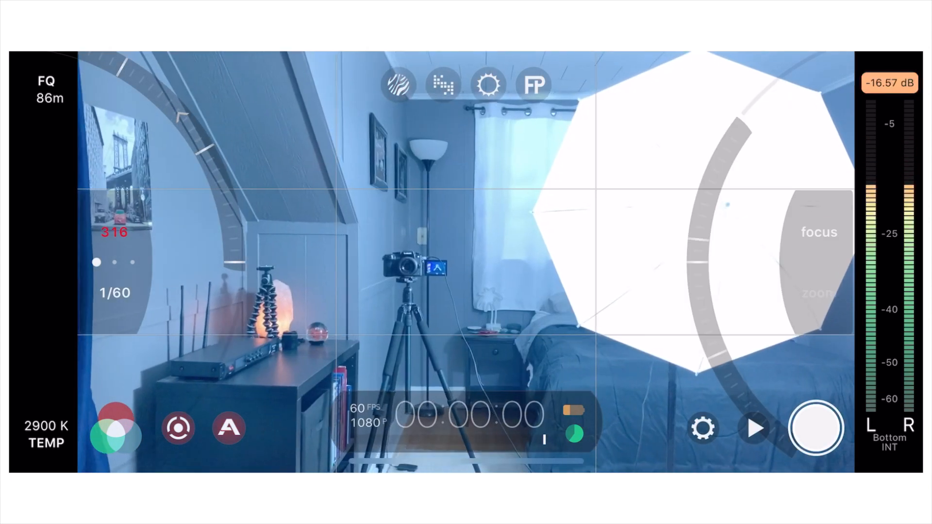
{"action": "left_click", "coordinate": [531, 84]}
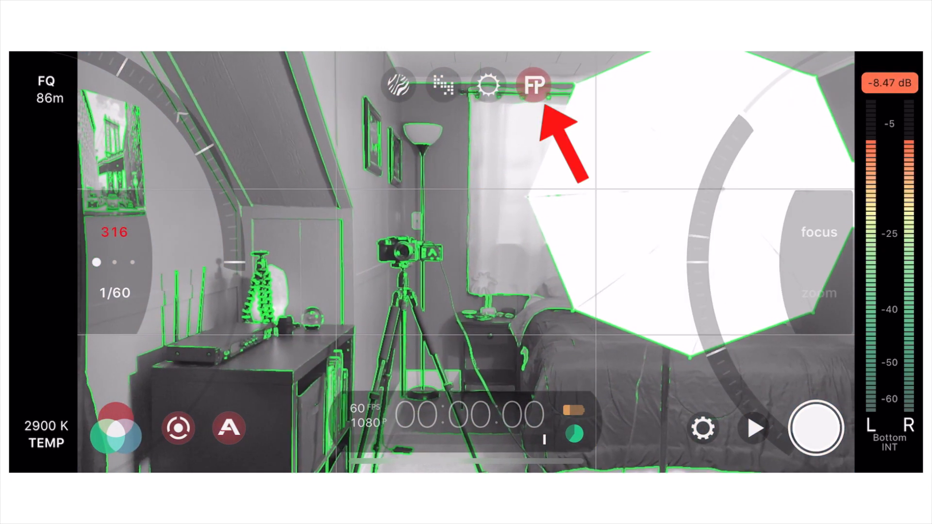
{"action": "left_click", "coordinate": [533, 84]}
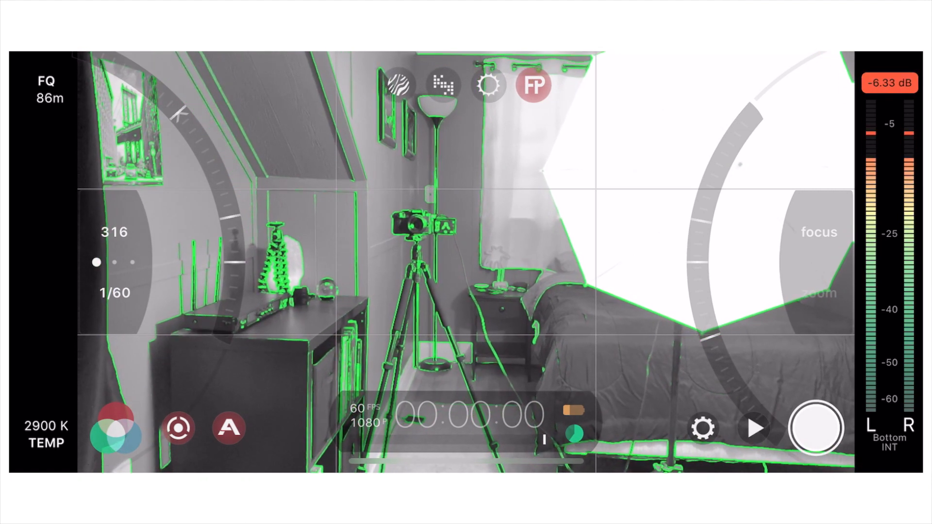
{"action": "left_click", "coordinate": [398, 85]}
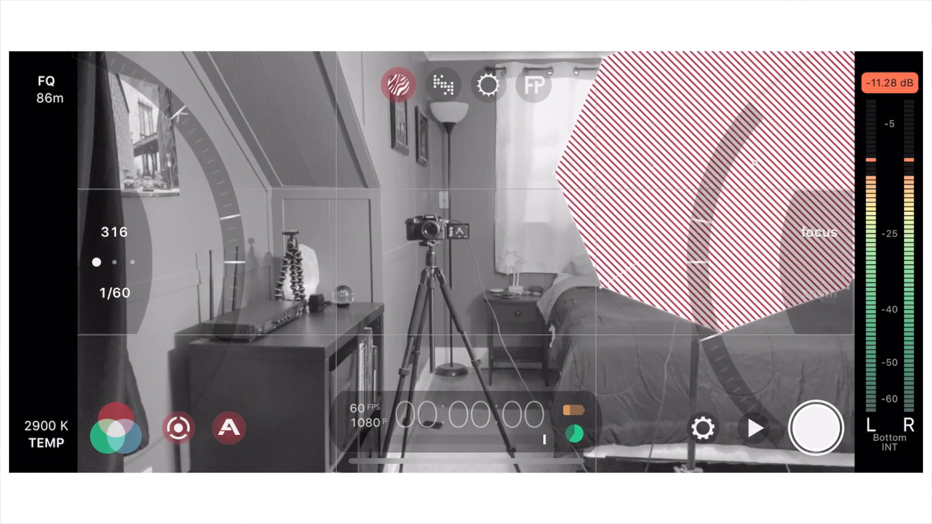
{"action": "left_click", "coordinate": [397, 85]}
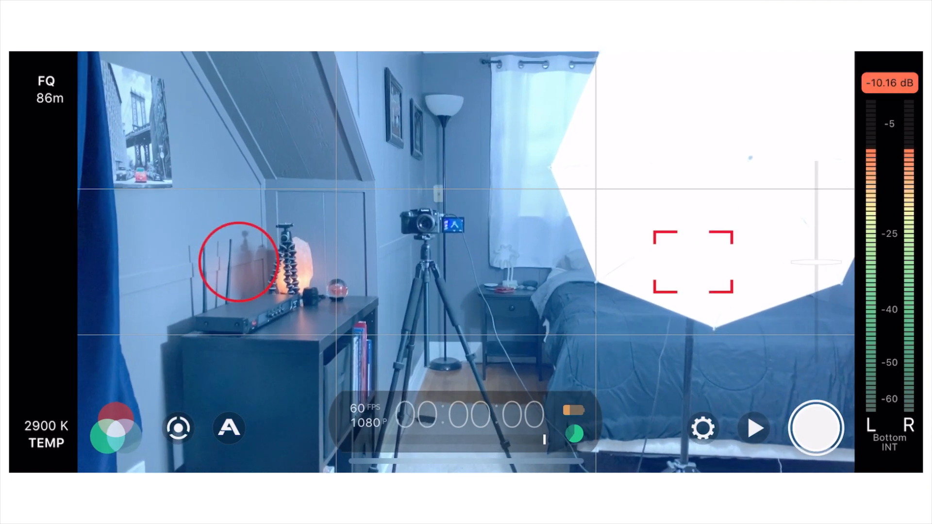